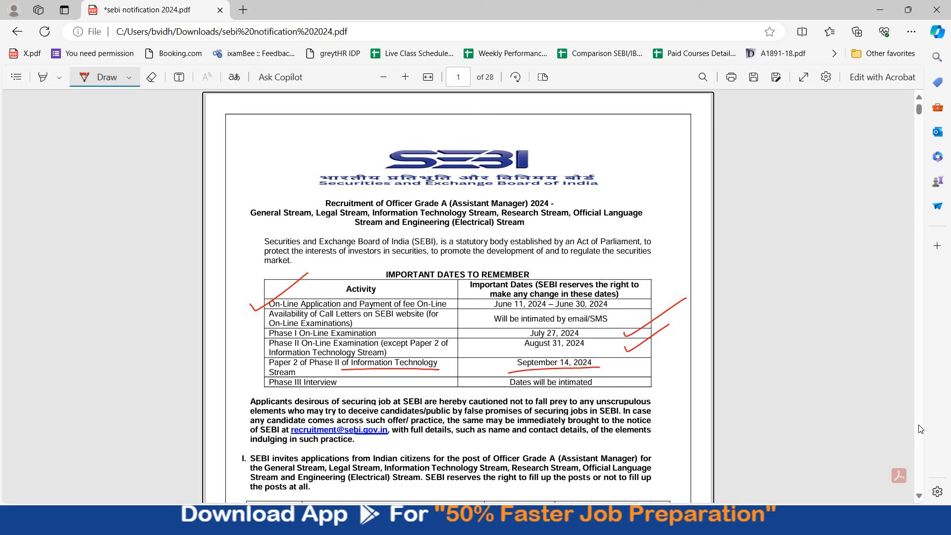
pyautogui.scroll(-3)
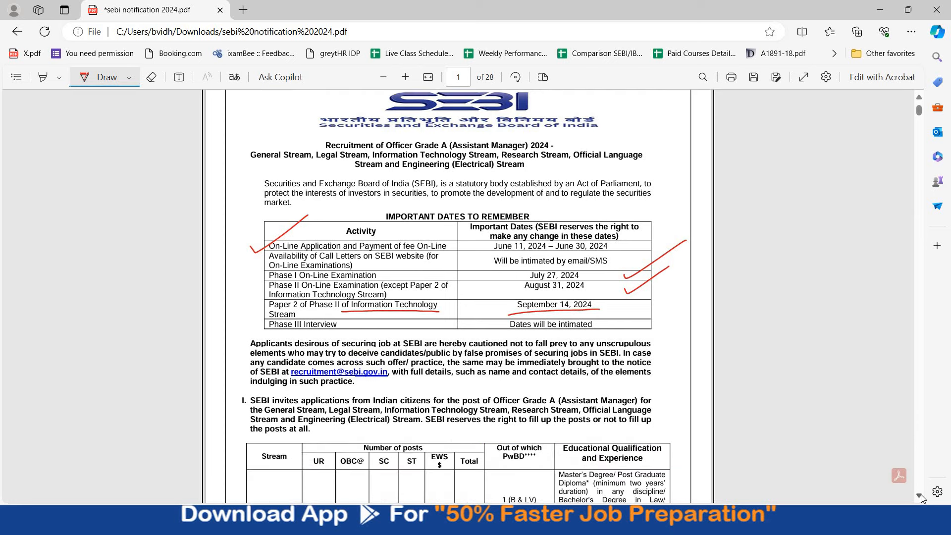
pyautogui.scroll(-3)
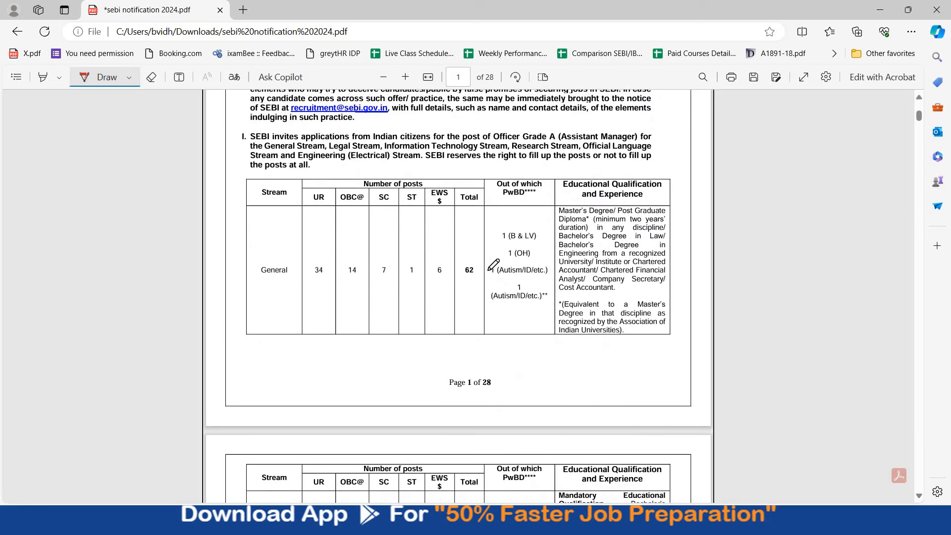
pyautogui.scroll(-3)
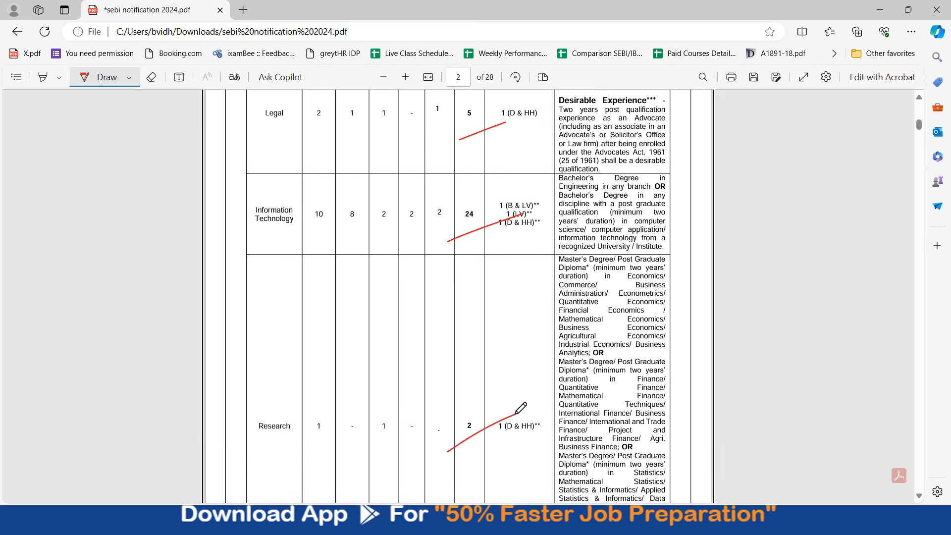
pyautogui.scroll(3)
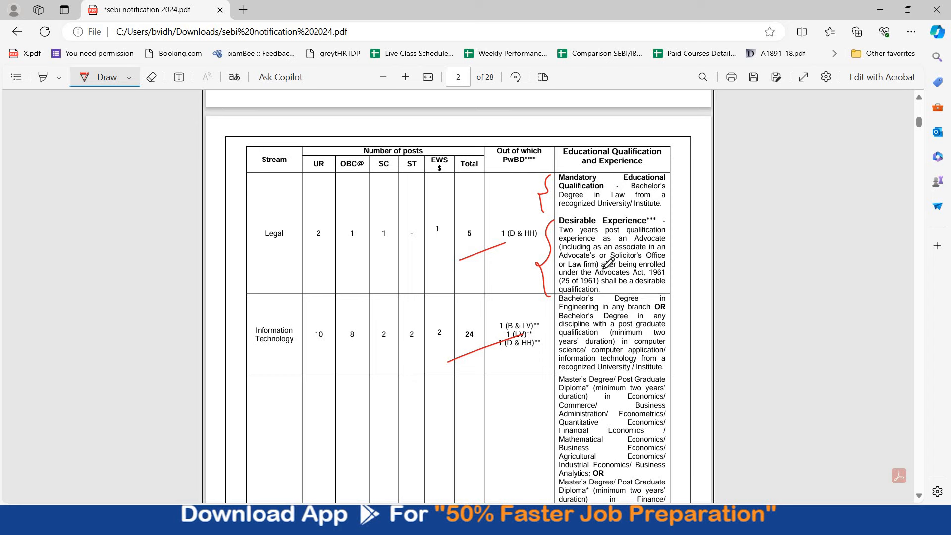
pyautogui.scroll(-3)
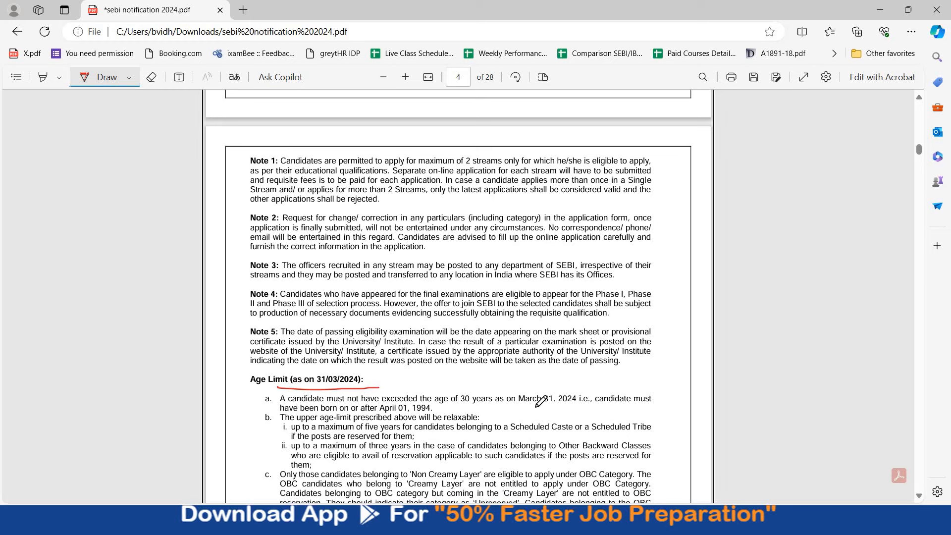
pyautogui.scroll(3)
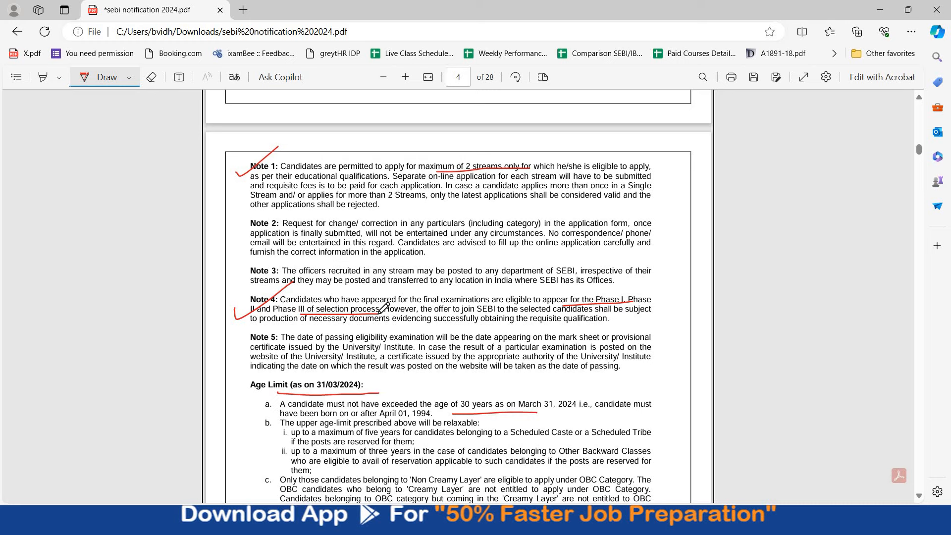
pyautogui.scroll(-3)
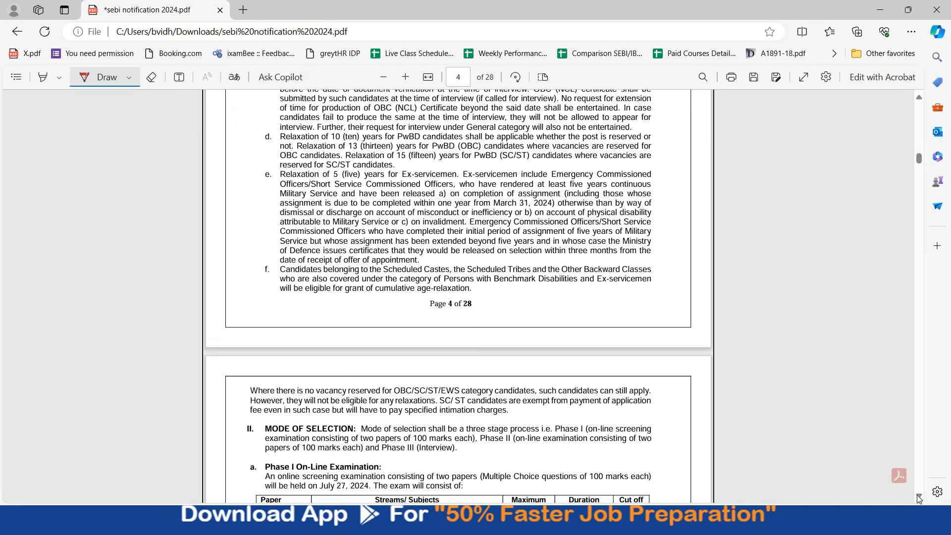
pyautogui.scroll(-3)
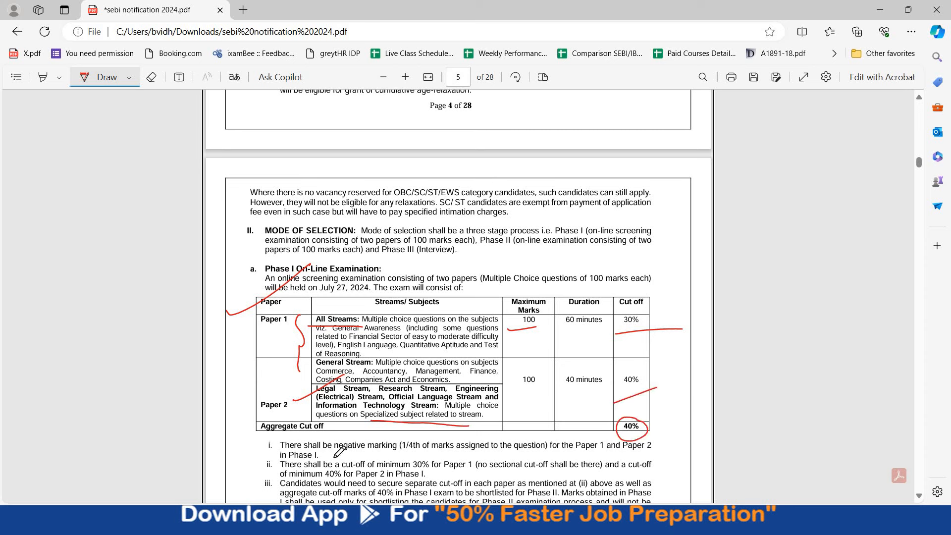
pyautogui.scroll(-3)
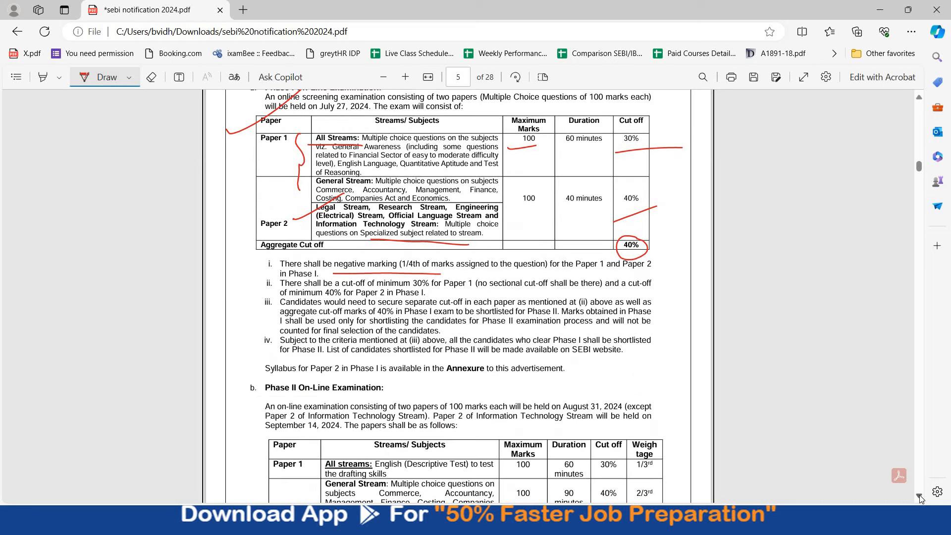
pyautogui.scroll(-3)
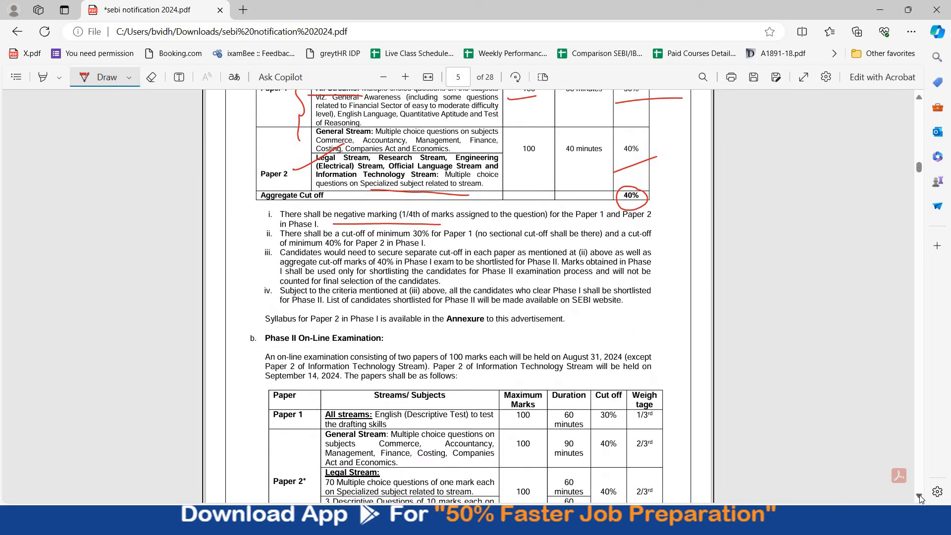
pyautogui.moveTo(385, 231)
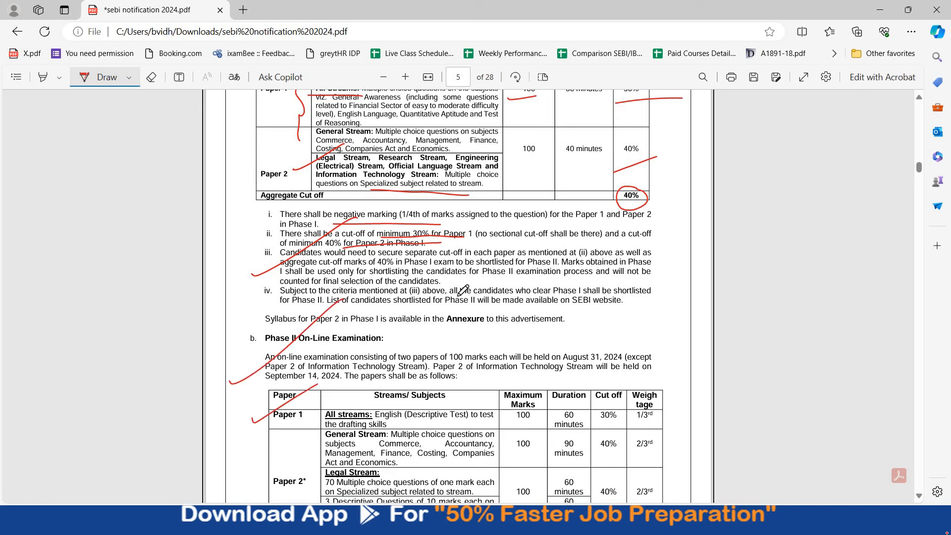
pyautogui.scroll(-3)
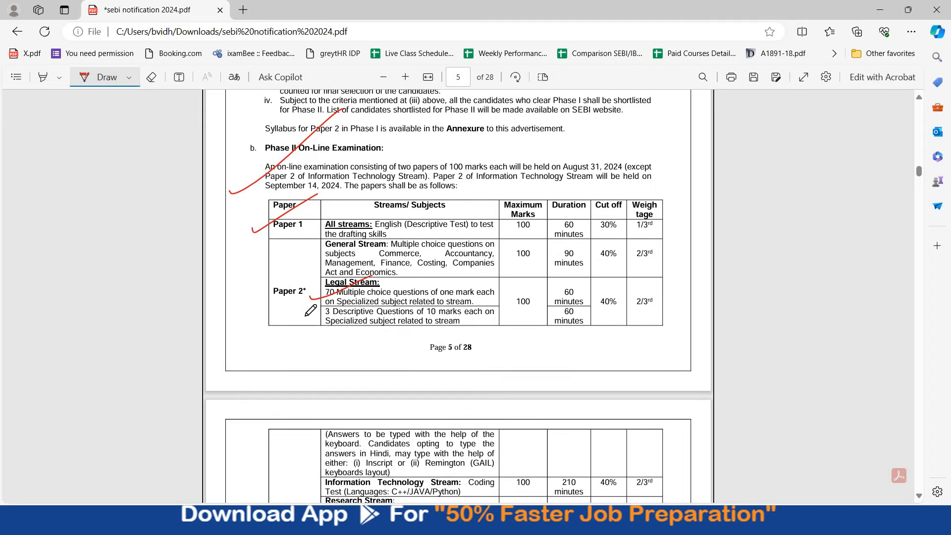
pyautogui.scroll(-3)
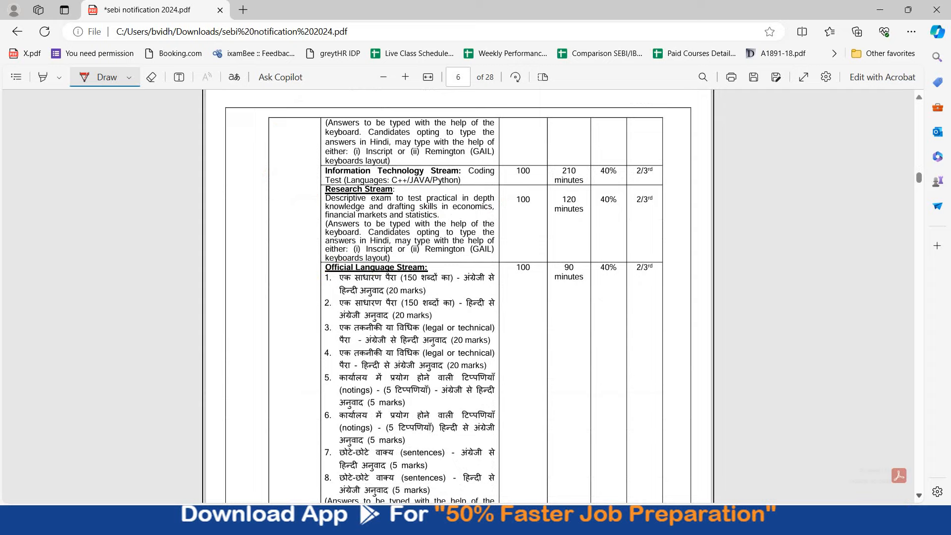
pyautogui.scroll(-3)
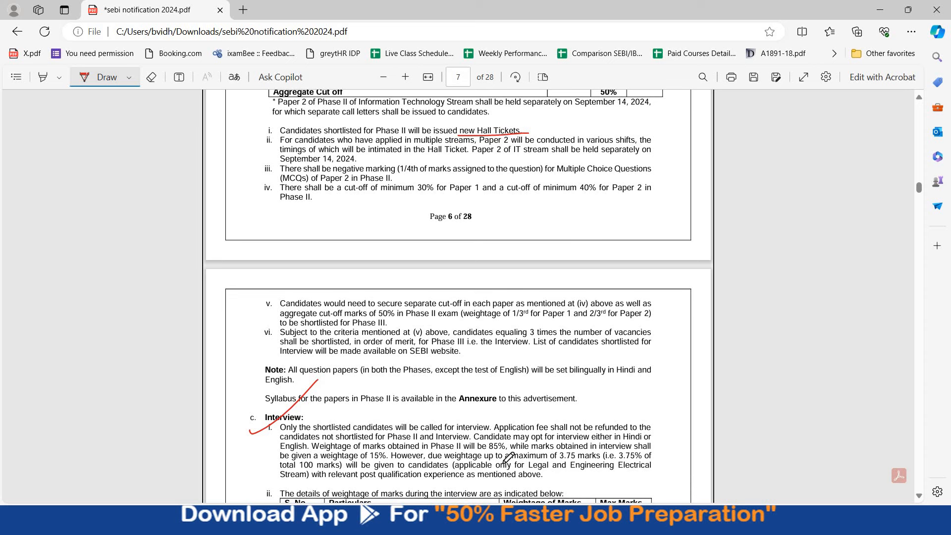
pyautogui.moveTo(588, 454)
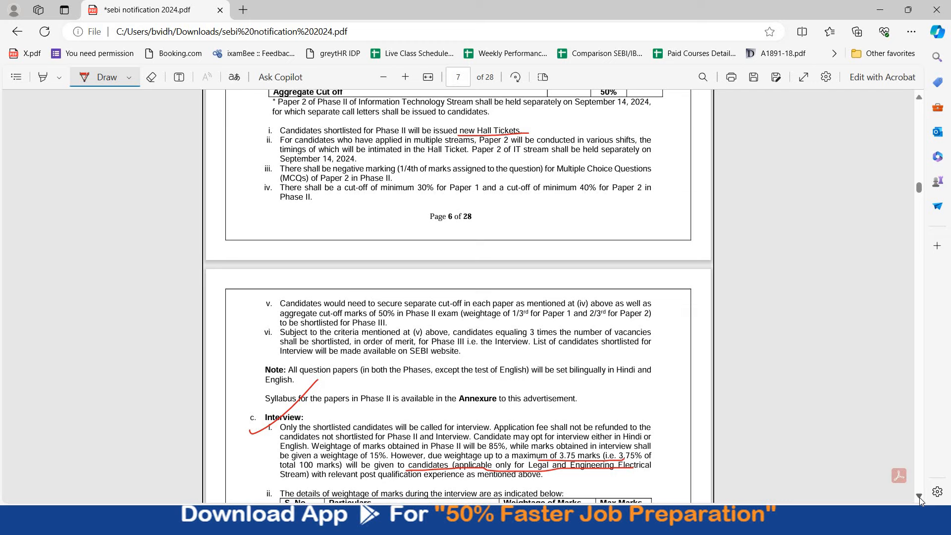
pyautogui.scroll(-3)
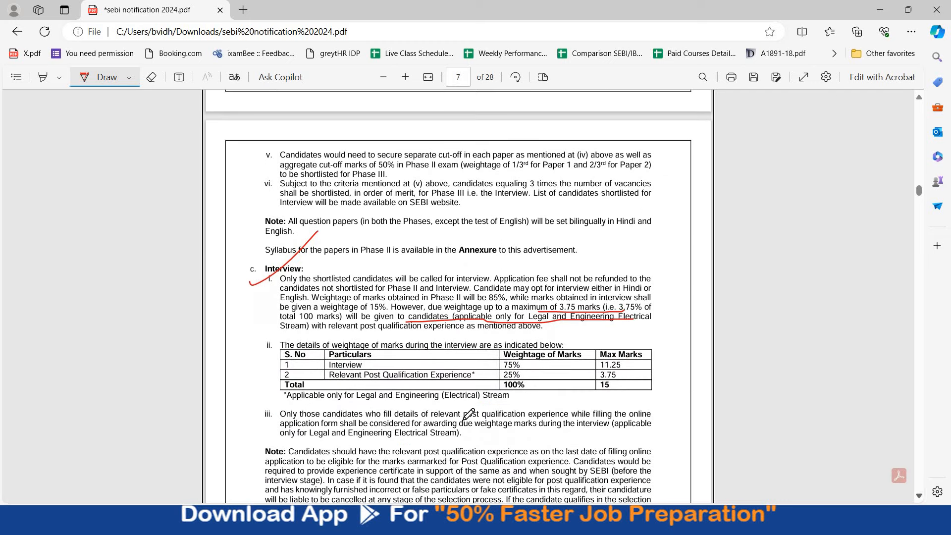
pyautogui.moveTo(557, 370)
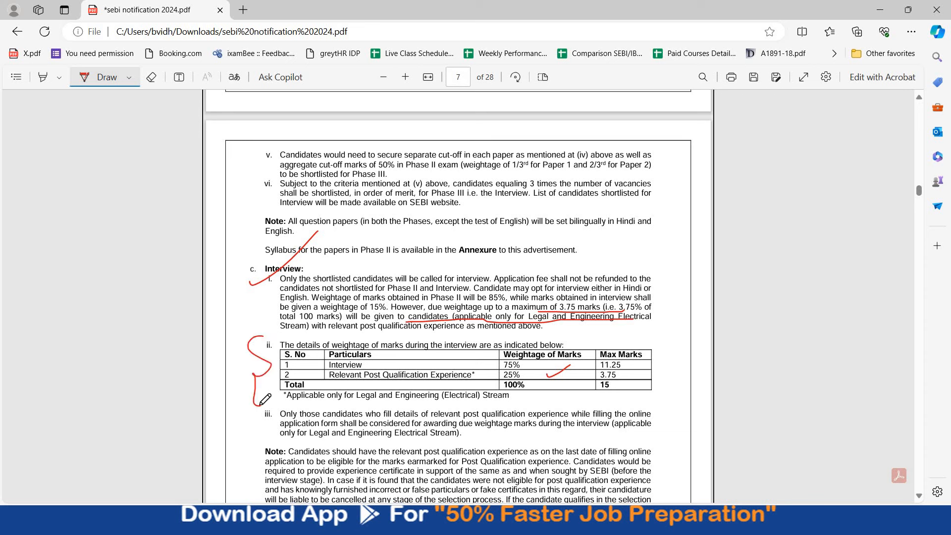
pyautogui.moveTo(559, 382)
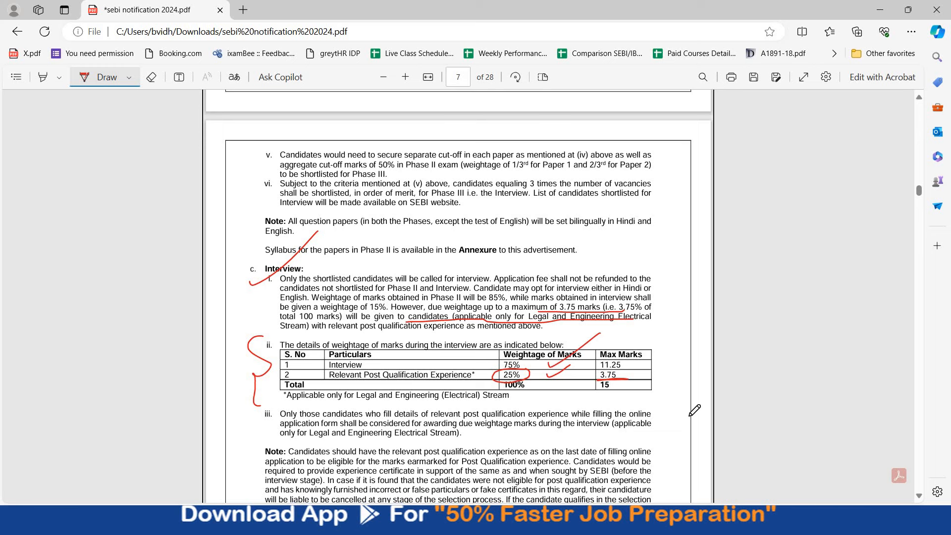
pyautogui.scroll(-3)
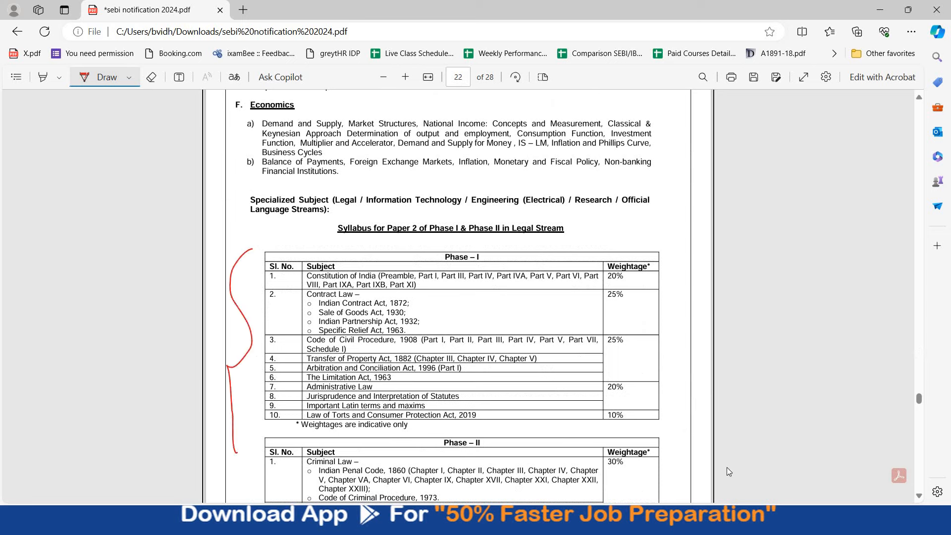
pyautogui.scroll(-3)
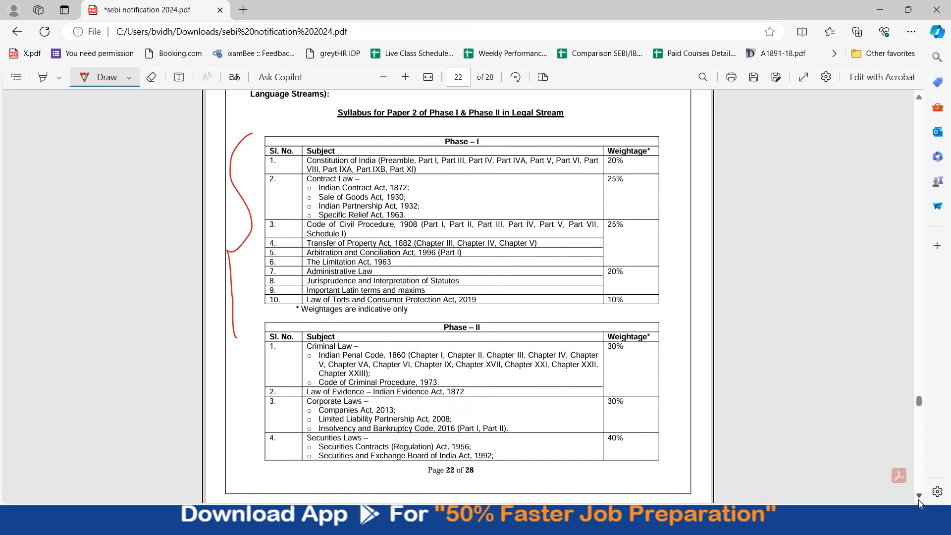
pyautogui.scroll(-3)
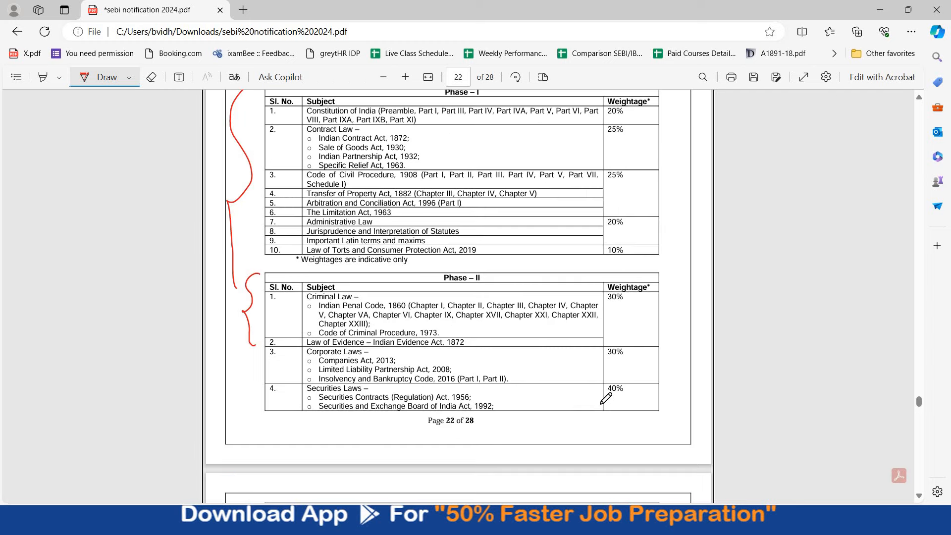
pyautogui.scroll(-3)
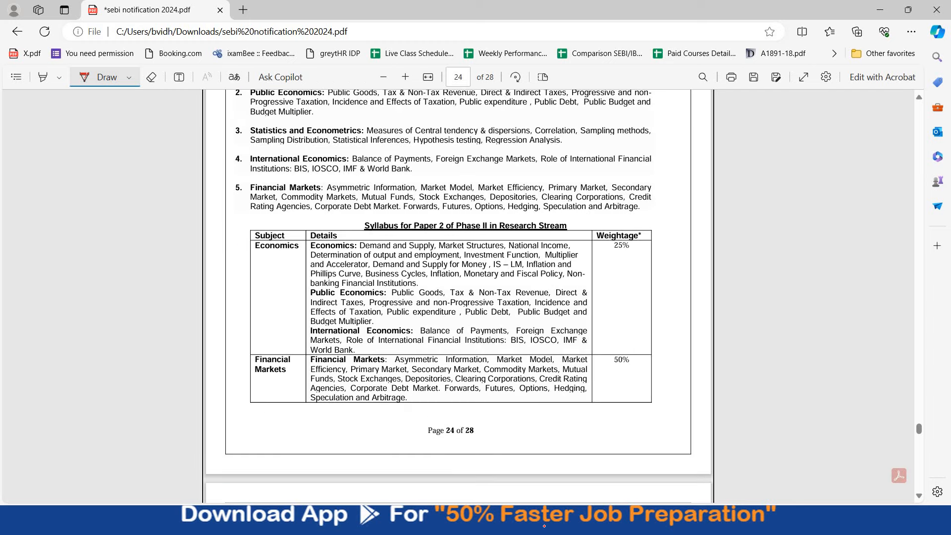